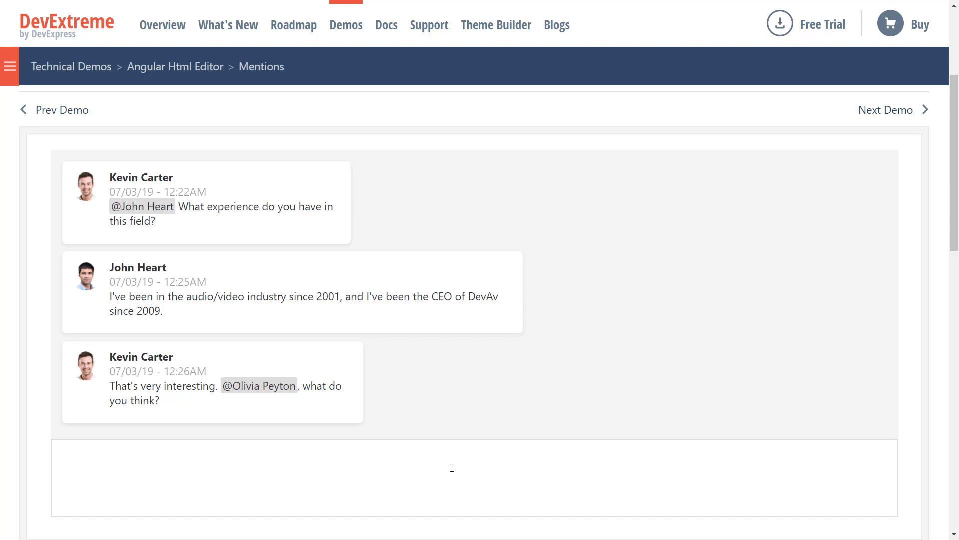
text(@Oli)
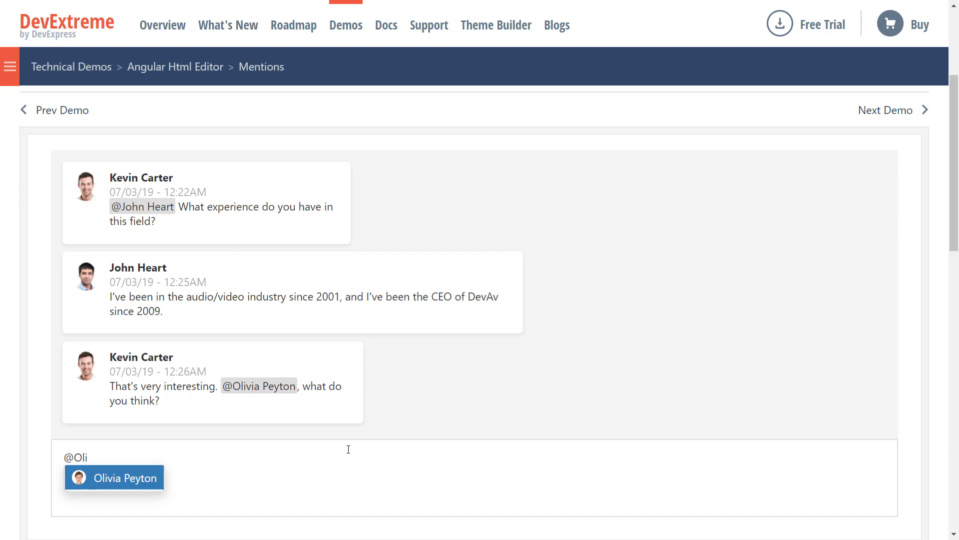
click(114, 477)
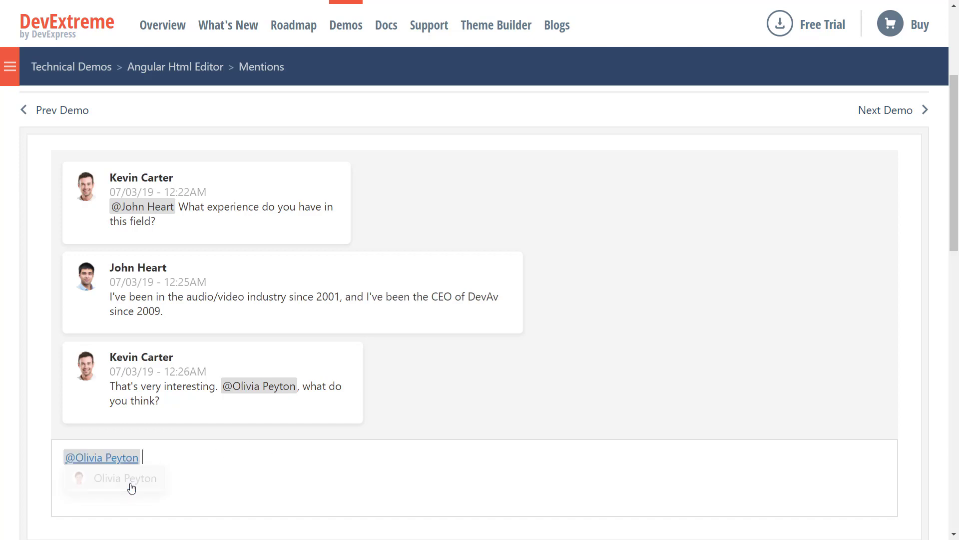
click(124, 478)
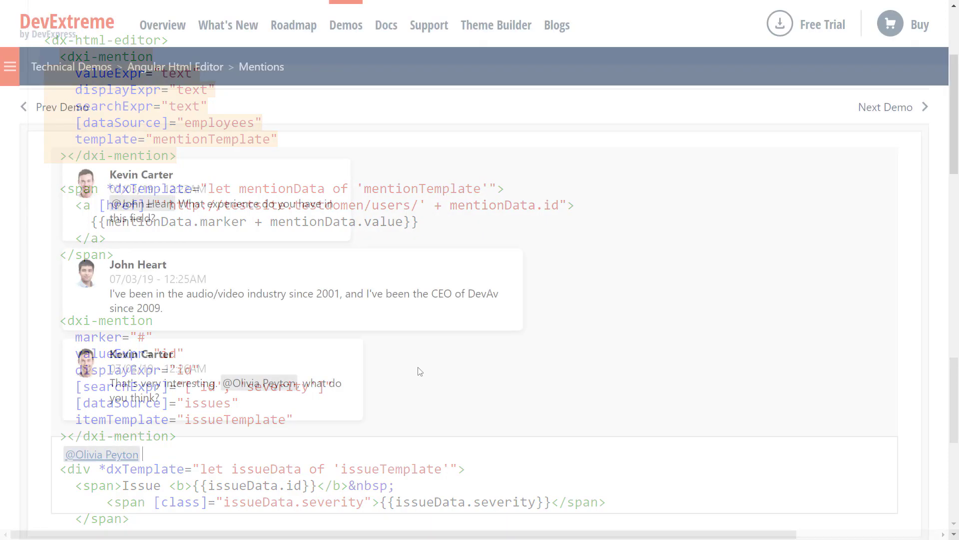
text(is fixing)
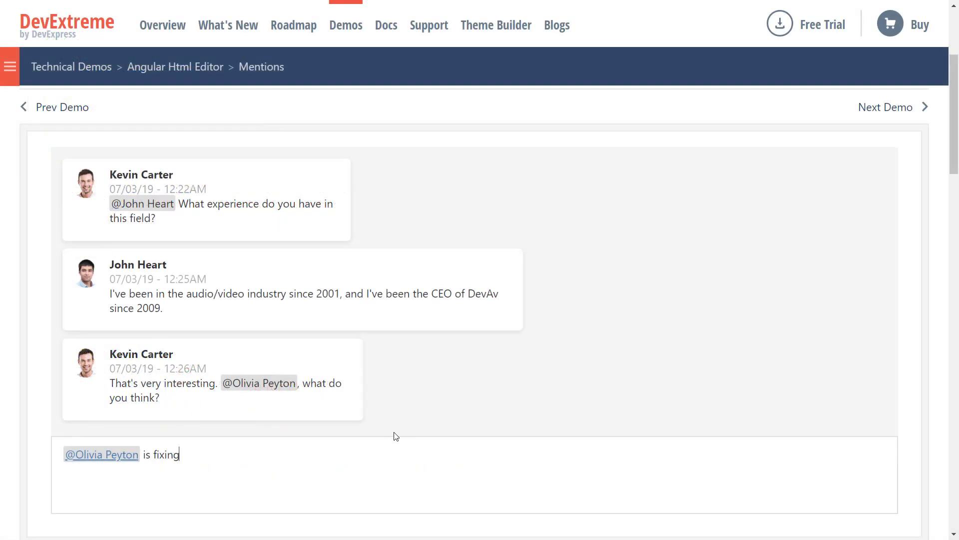
text(#)
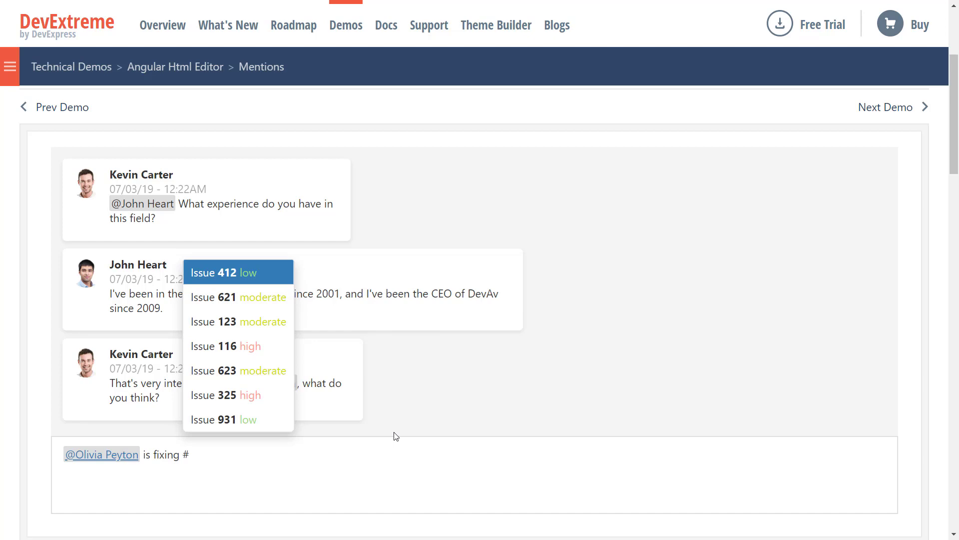
click(223, 271)
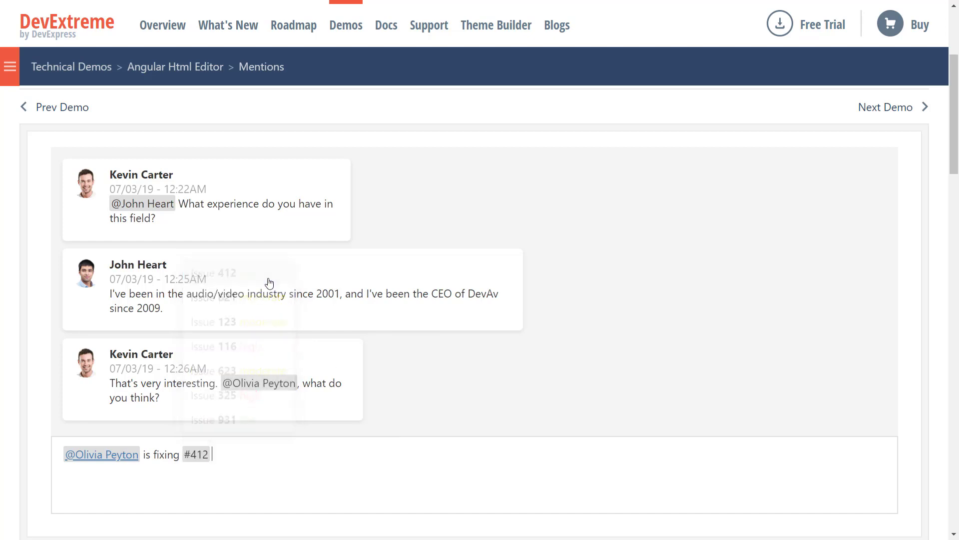